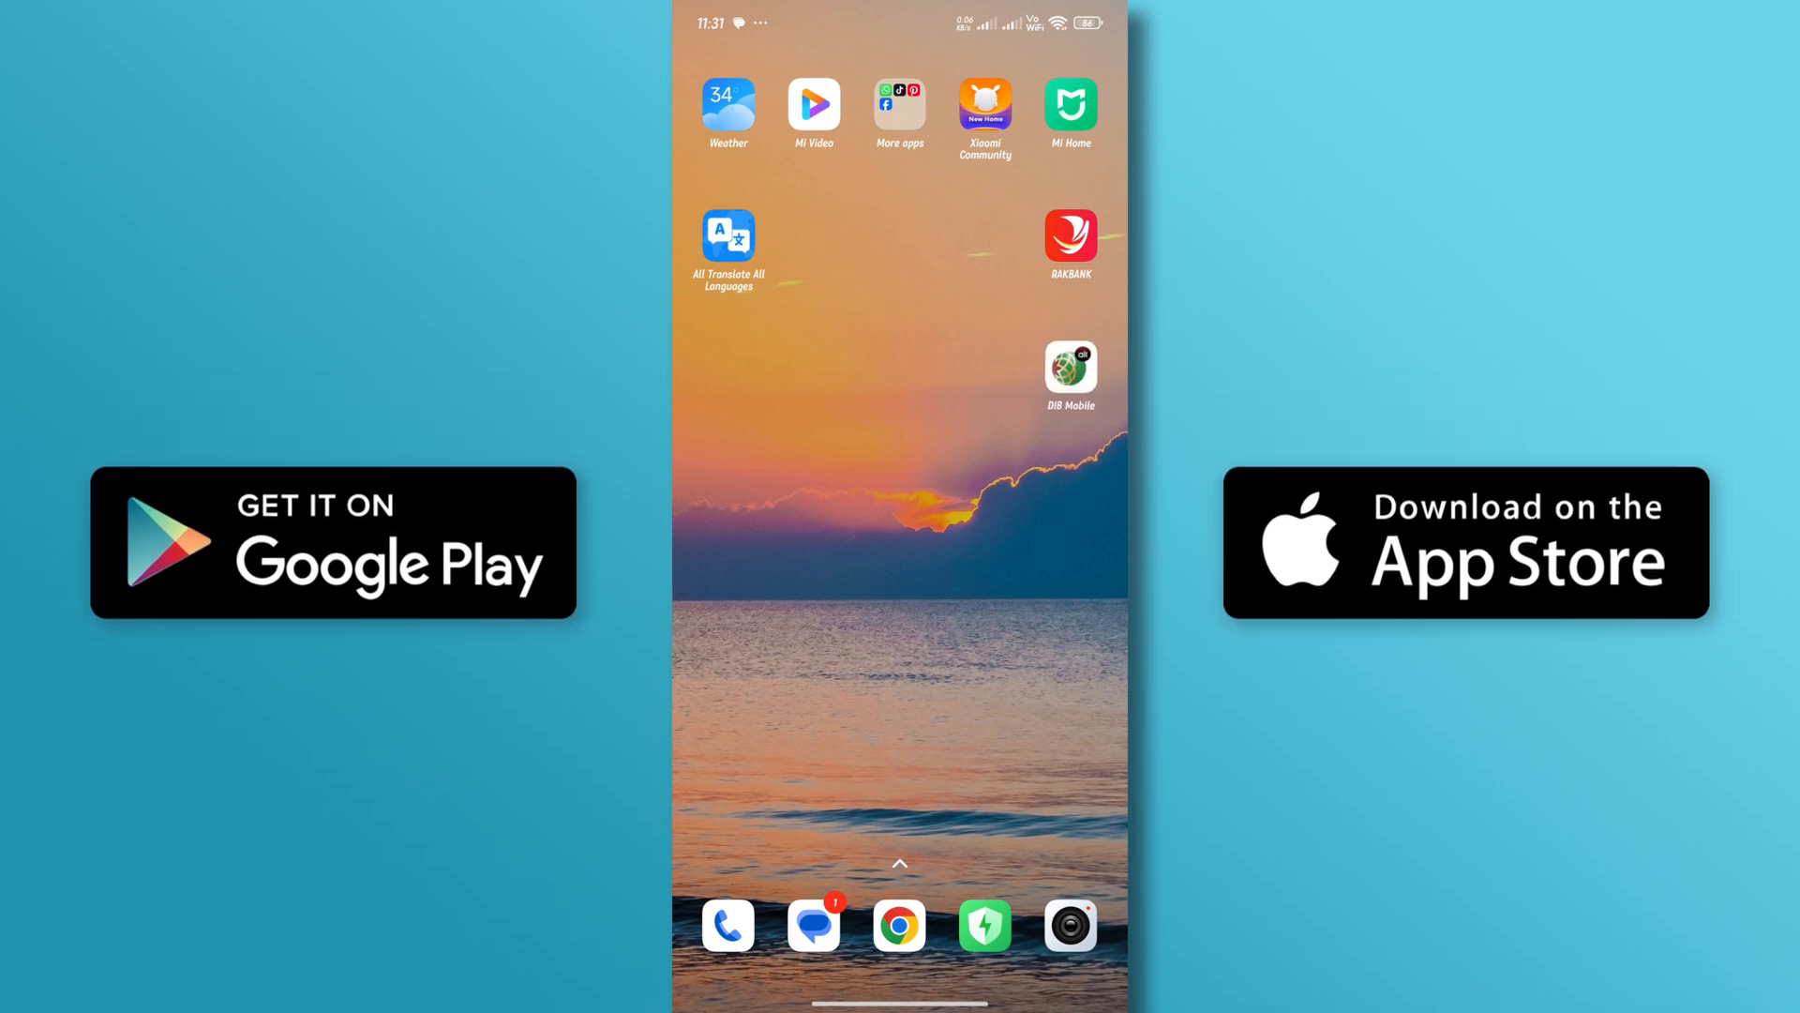
# Launch the Dubai Islamic Bank app and choose 'Login to your account'
pyautogui.click(1068, 375)
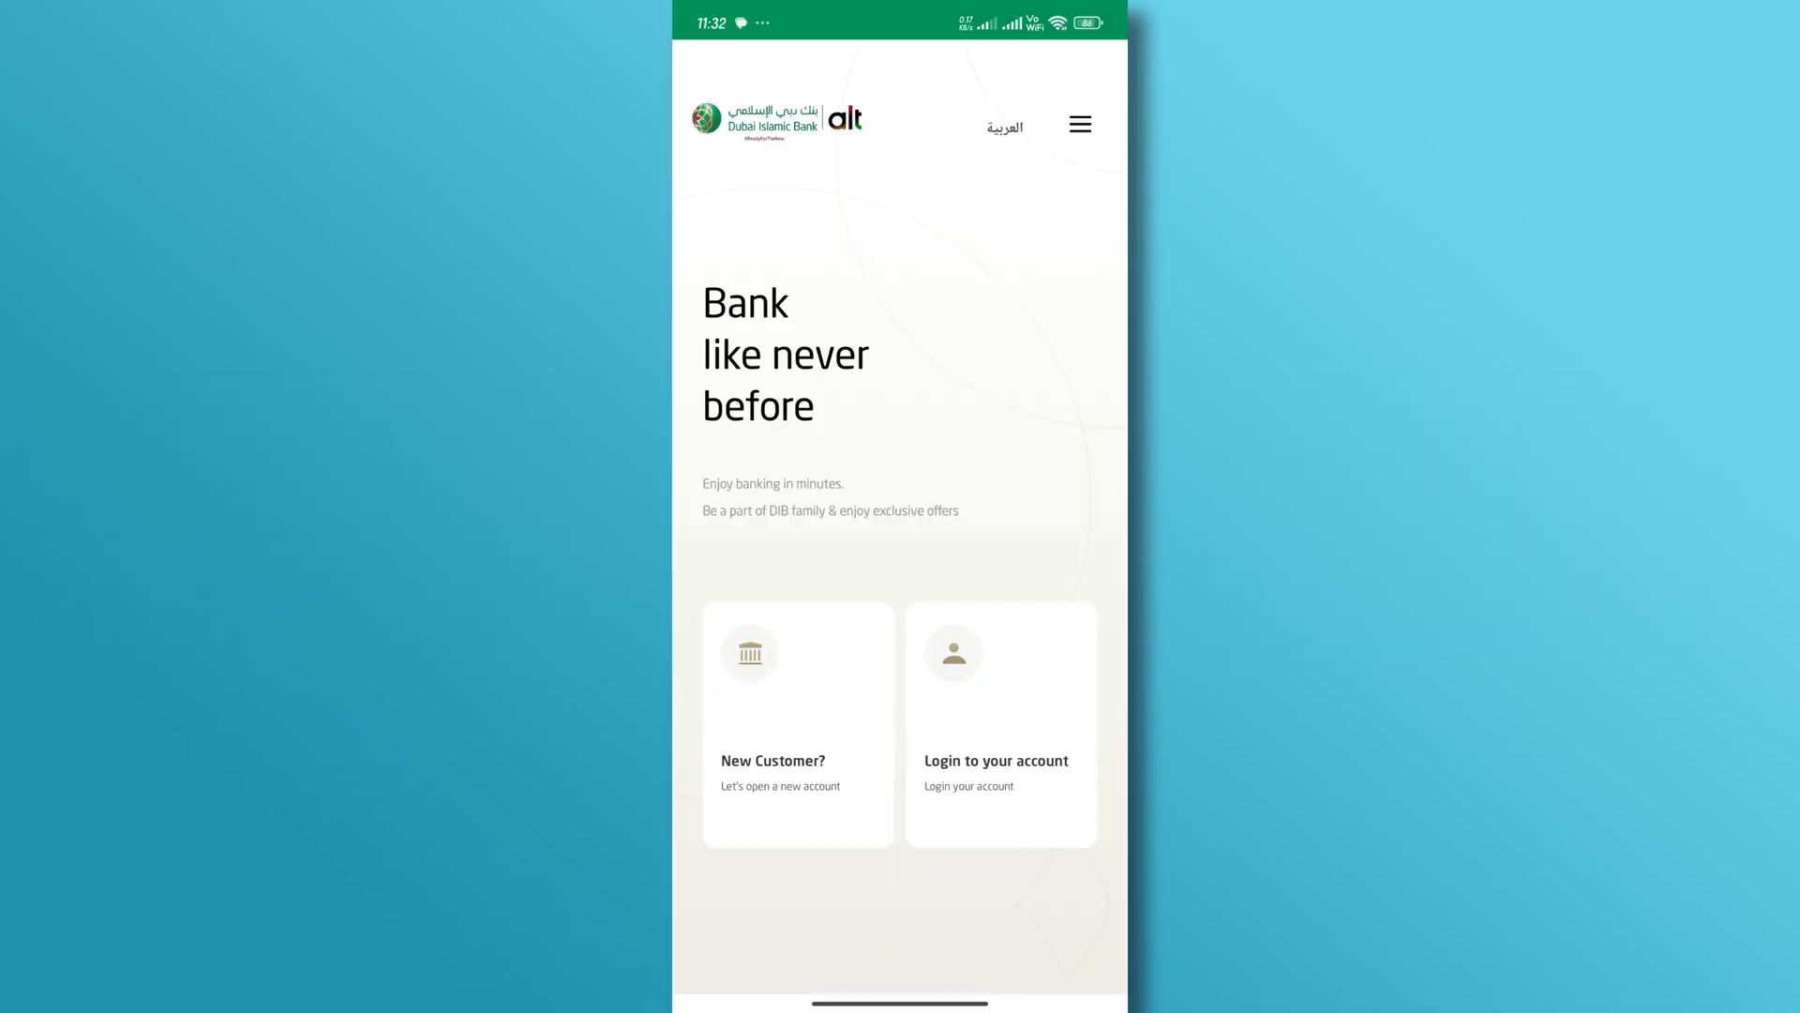
pyautogui.click(999, 724)
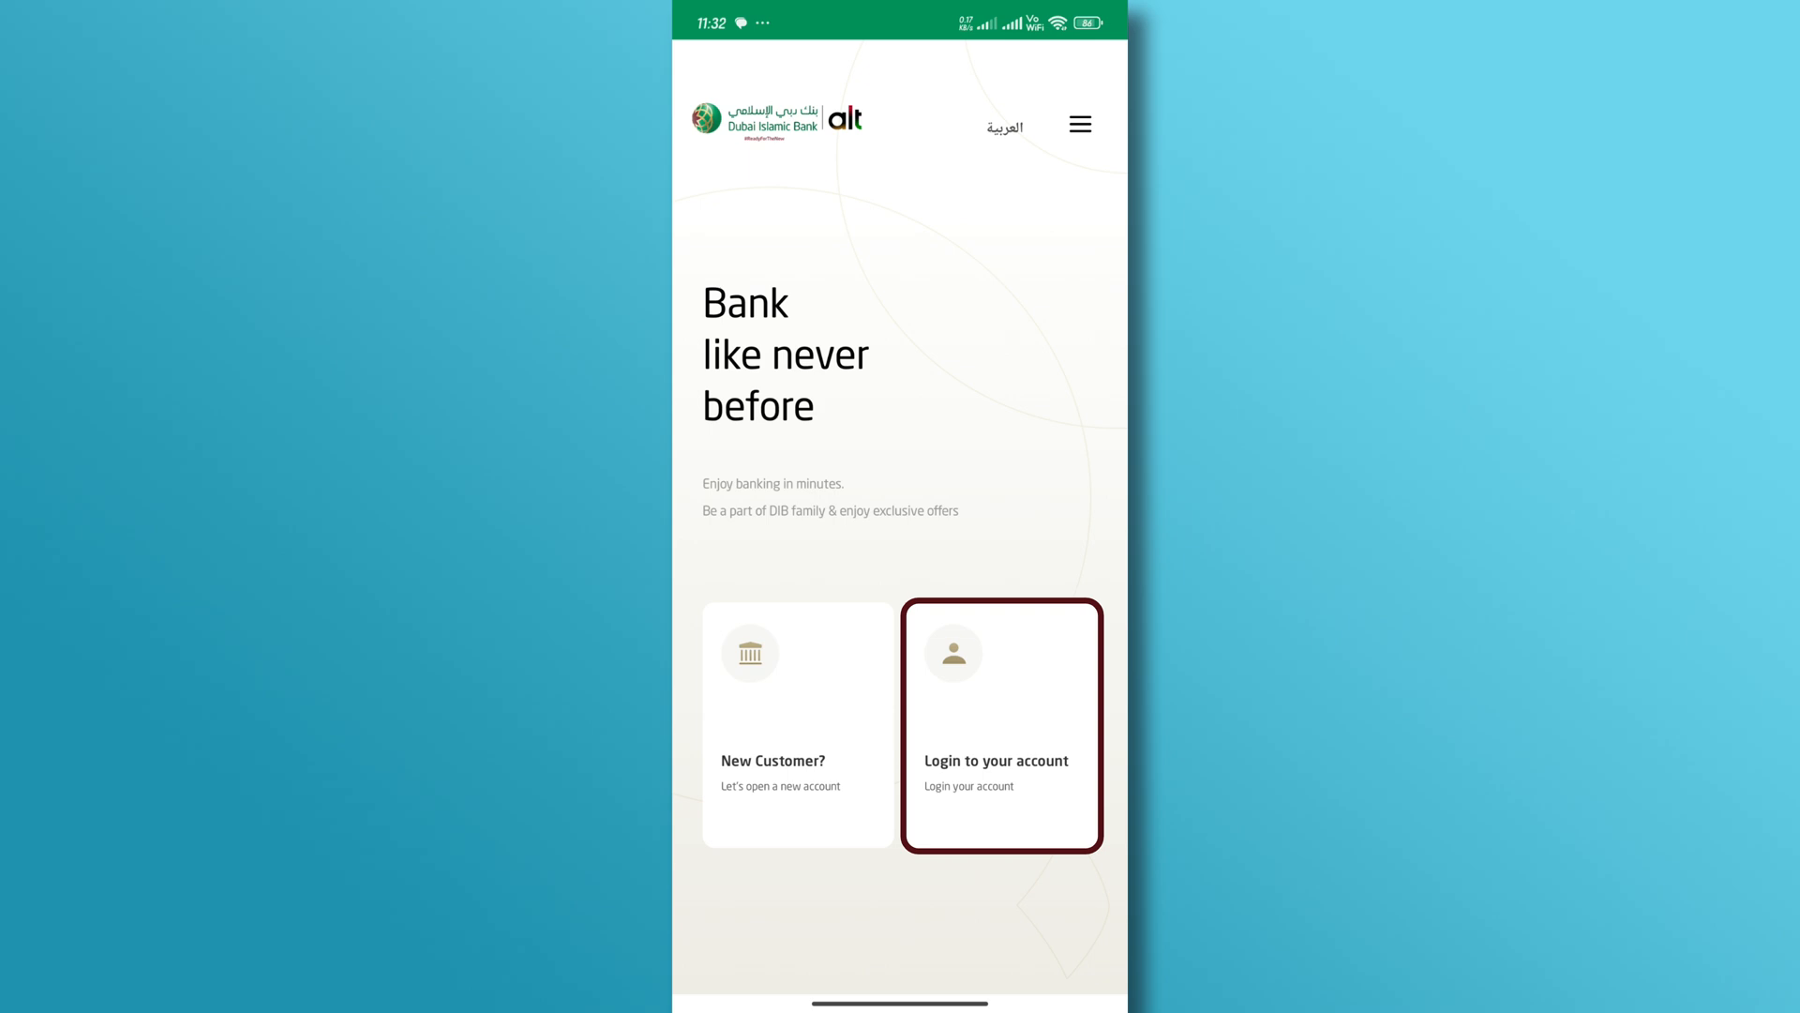
# From the existing-customer login, go to 'Forgot login details' to reach the Reset Password options
pyautogui.click(1001, 726)
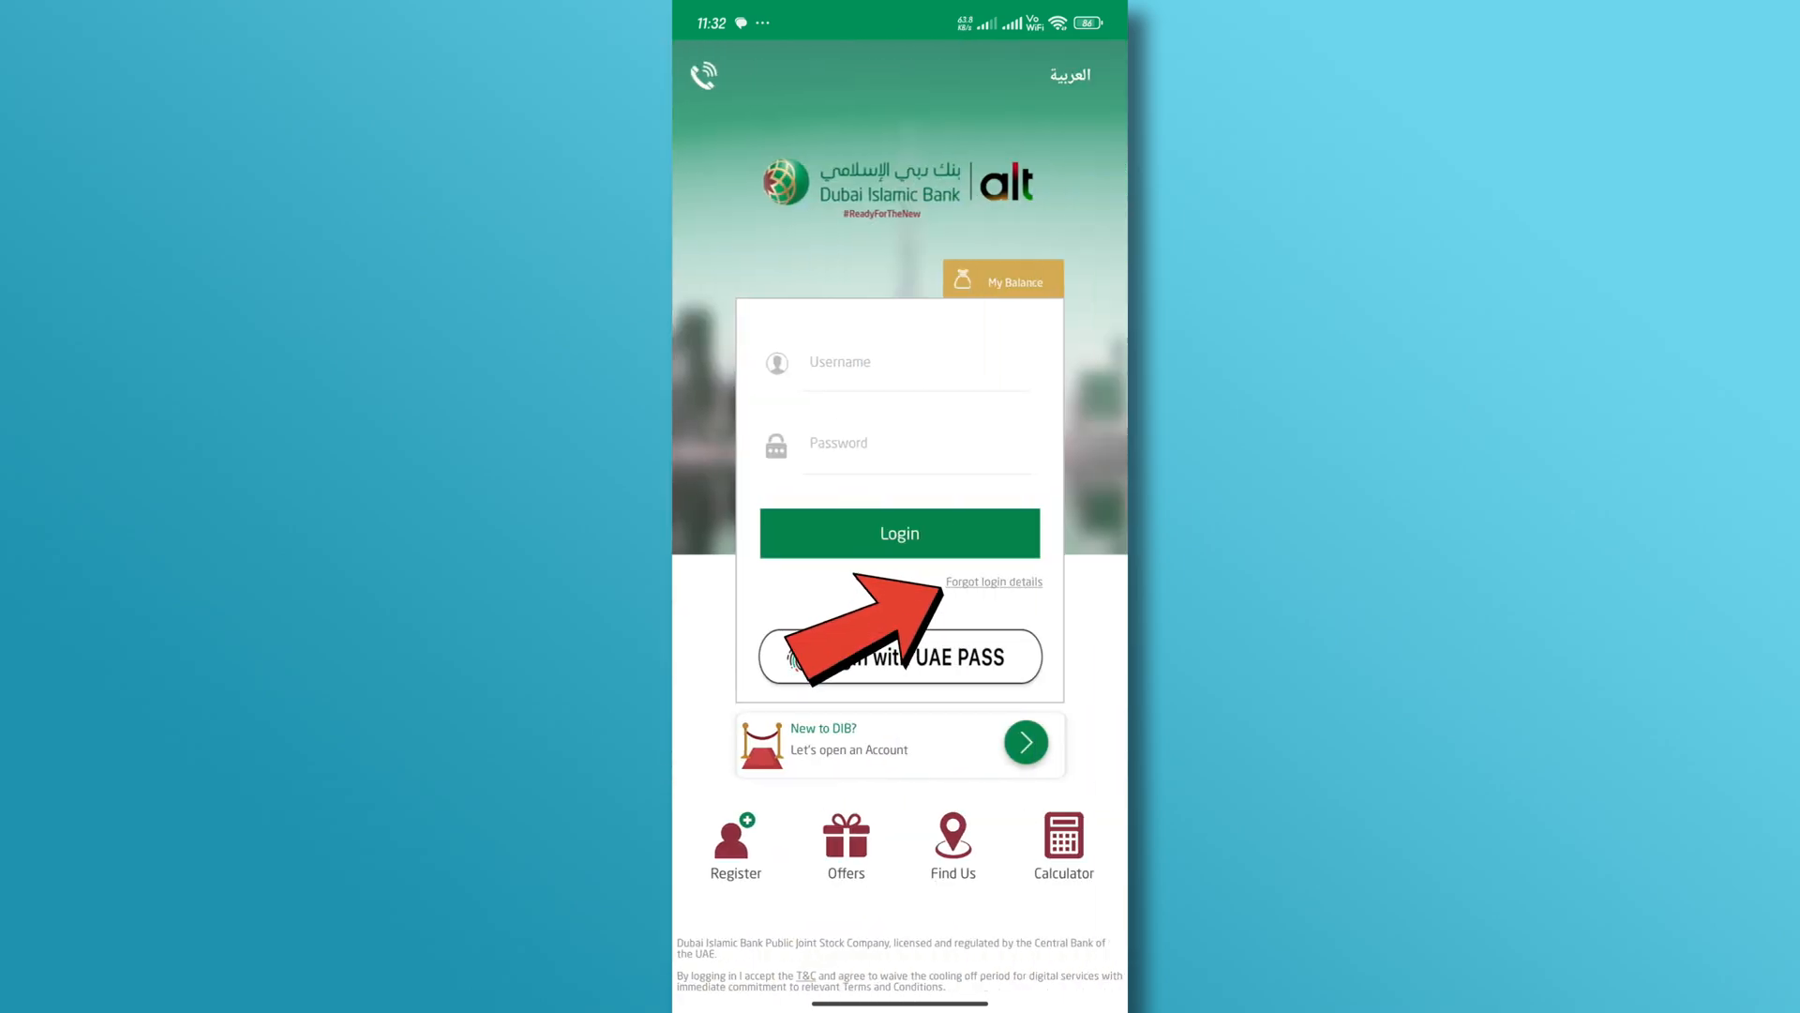
pyautogui.click(993, 581)
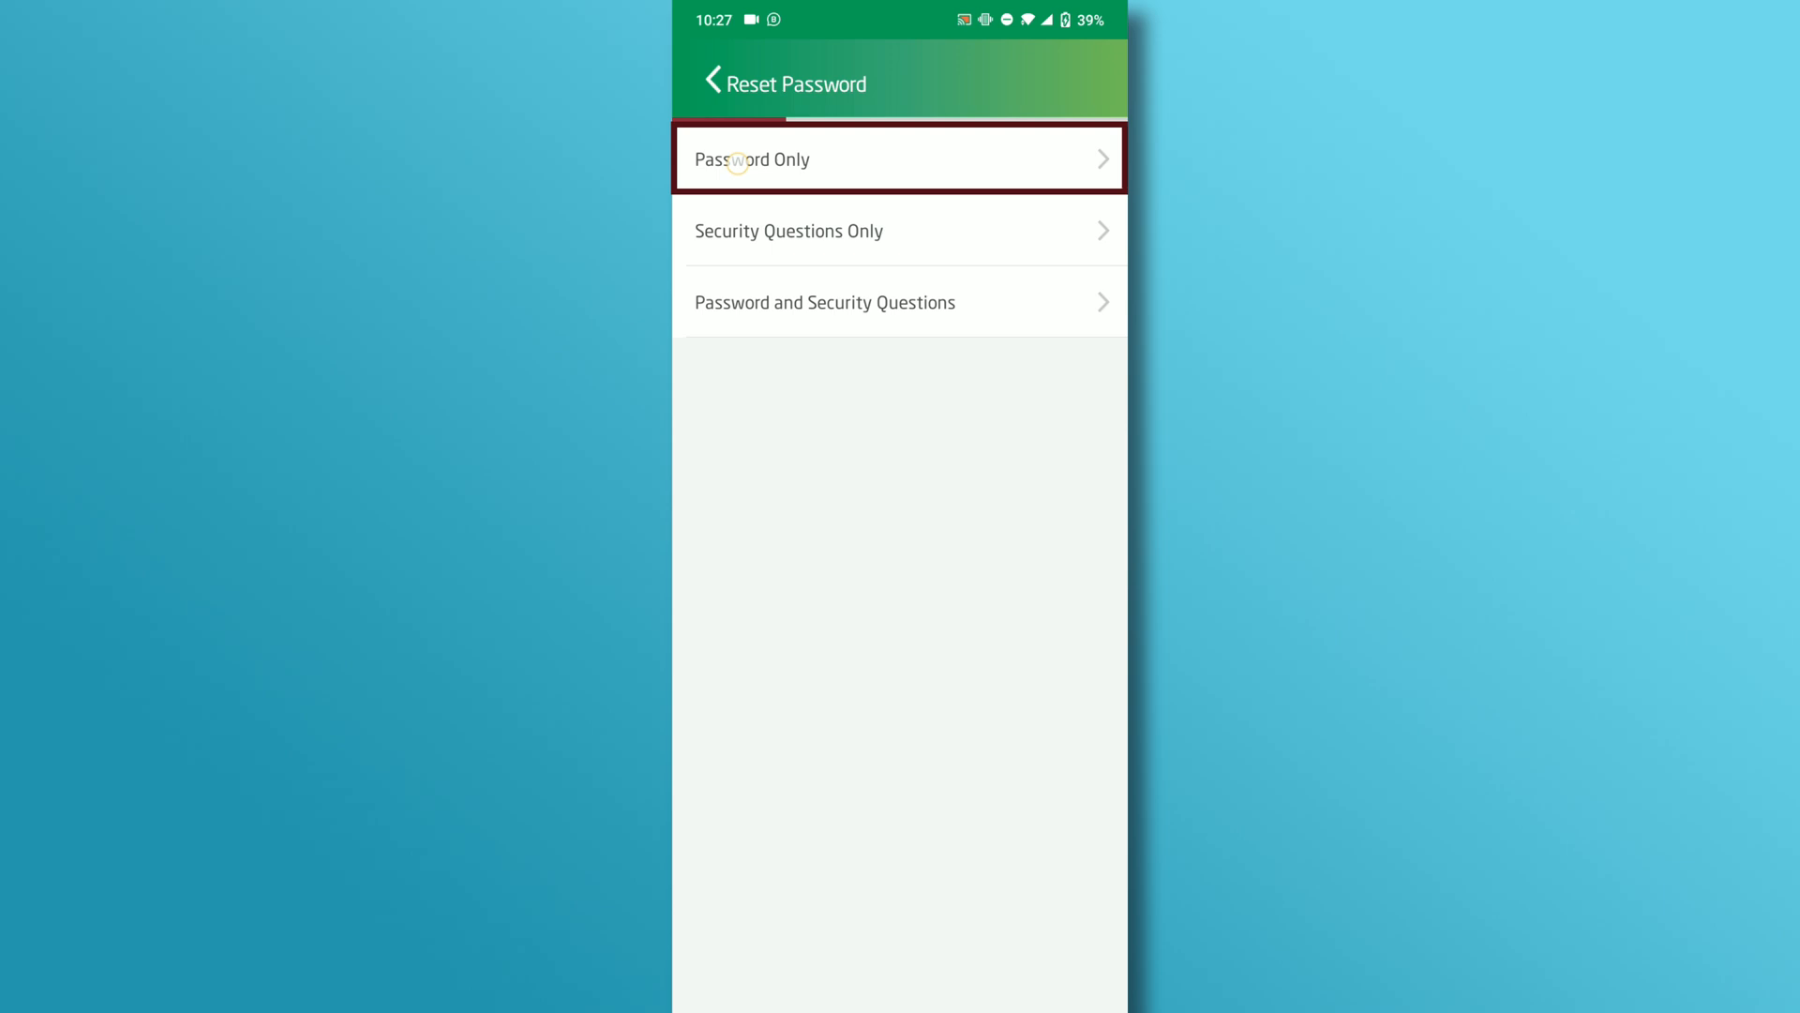
# Choose 'Password Only' reset and start on the 16-digit card number field
pyautogui.click(898, 157)
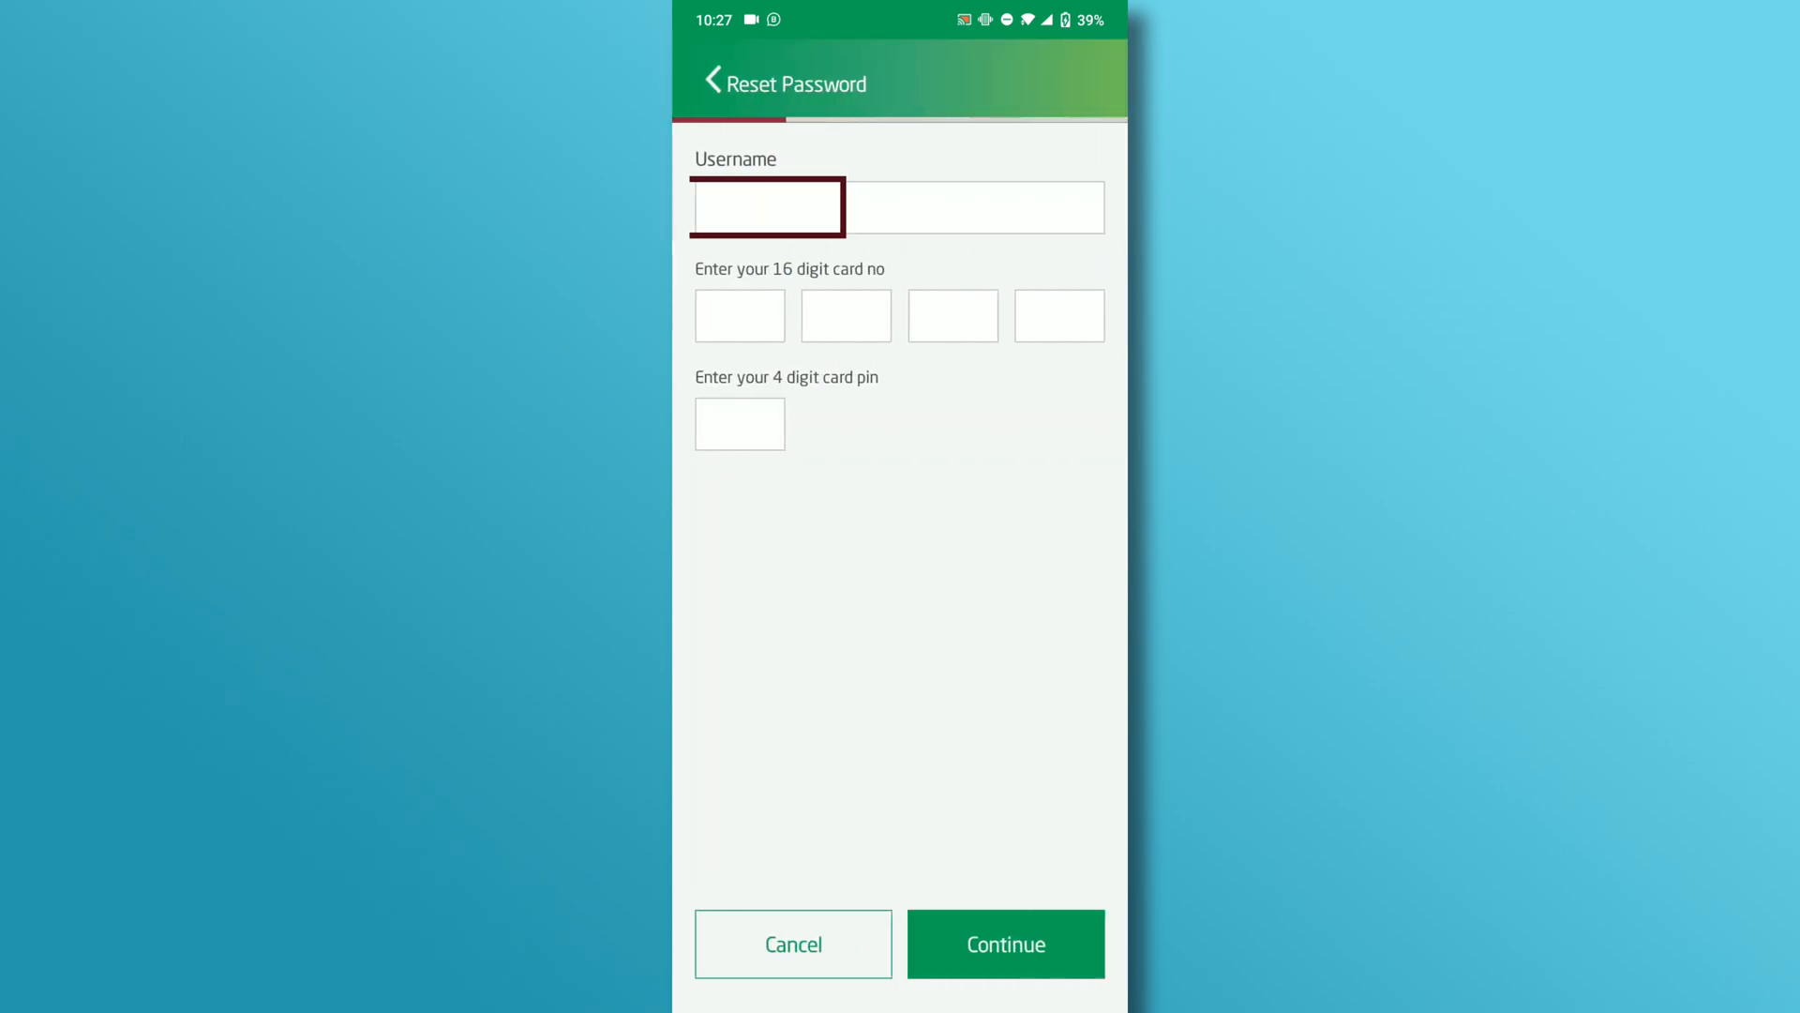
pyautogui.click(740, 315)
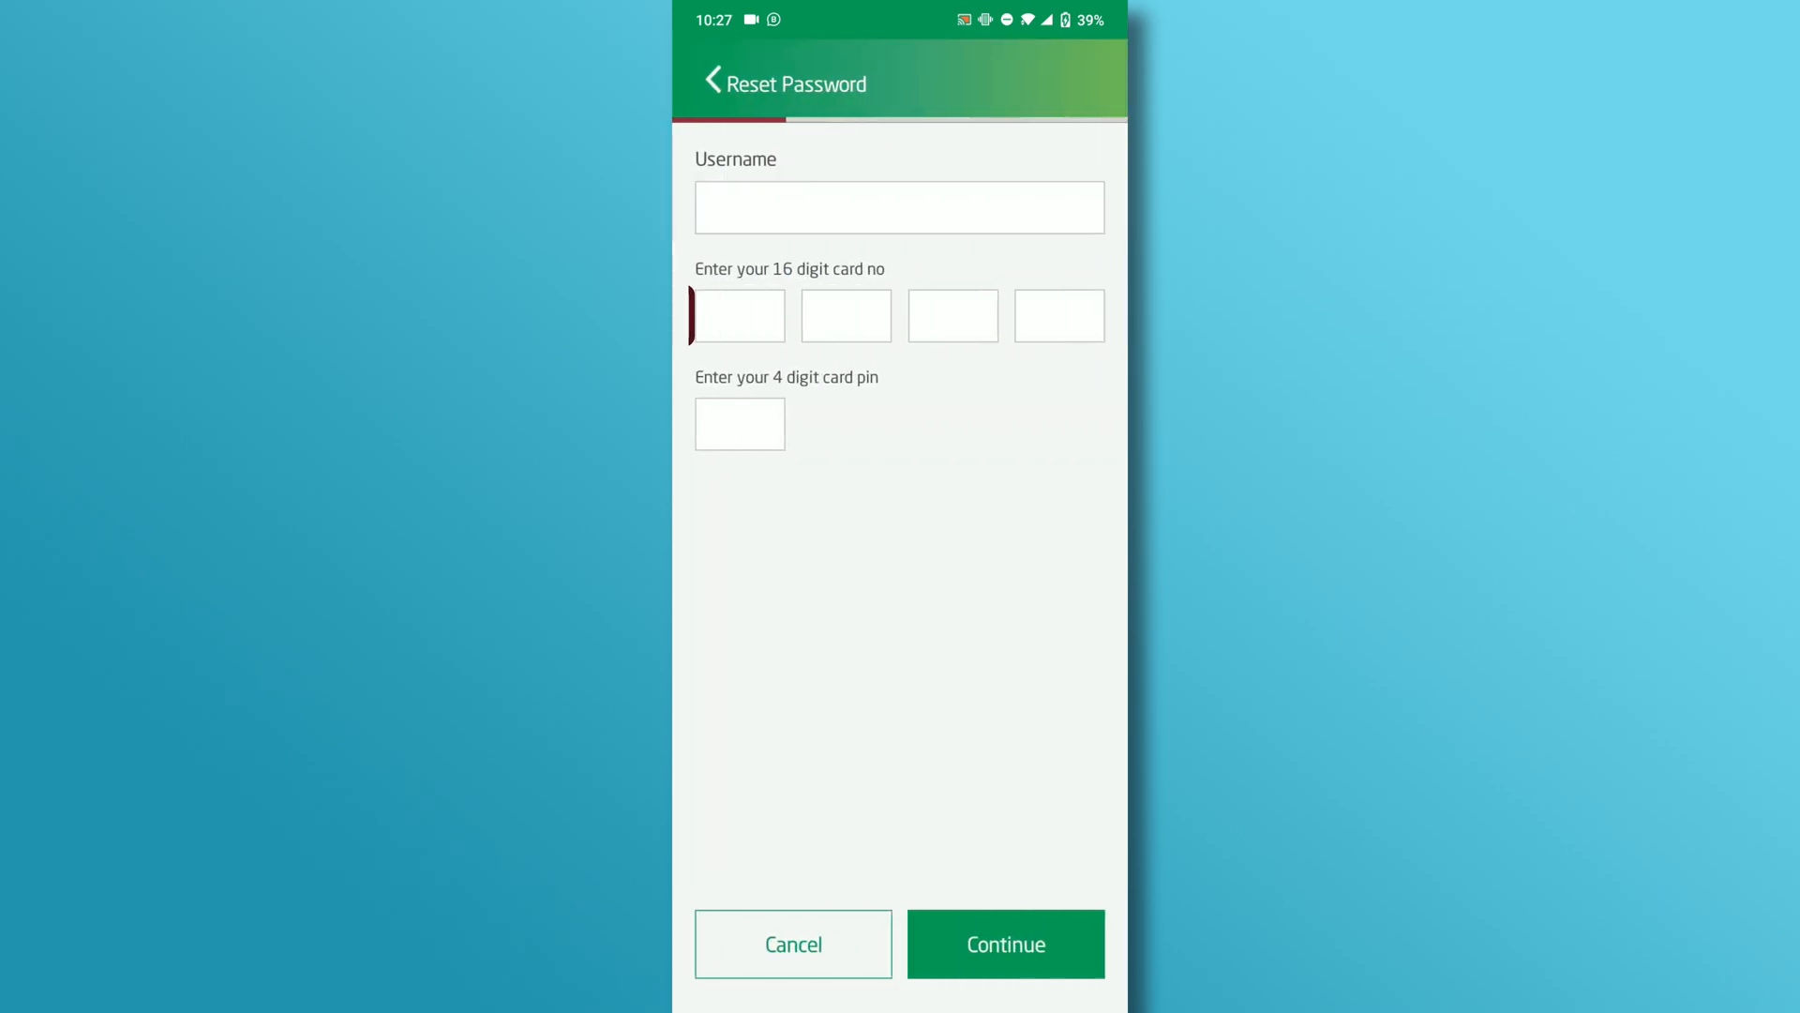